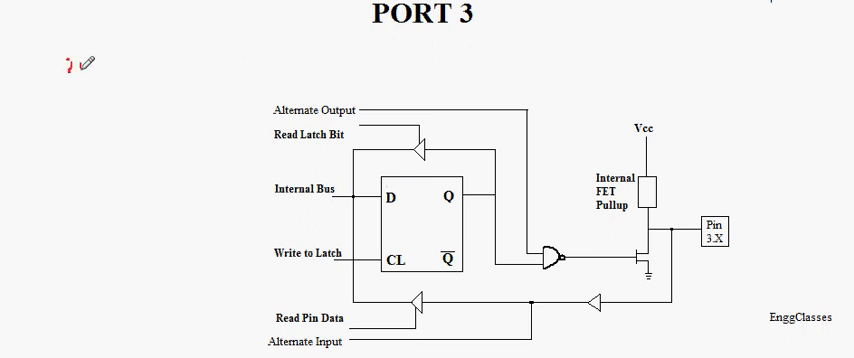
{"action": "type", "text": "input"}
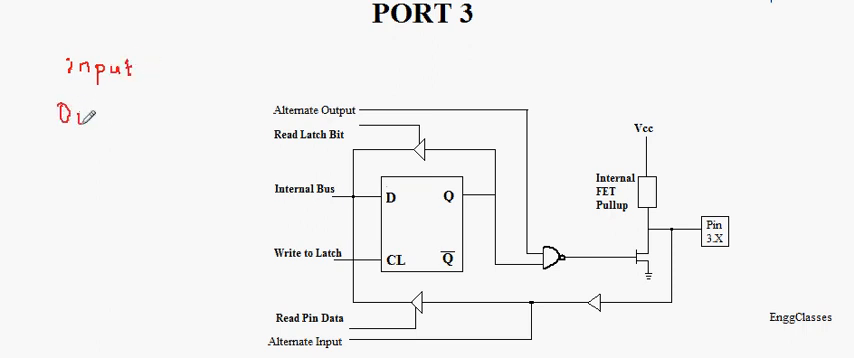
{"action": "type", "text": "utp"}
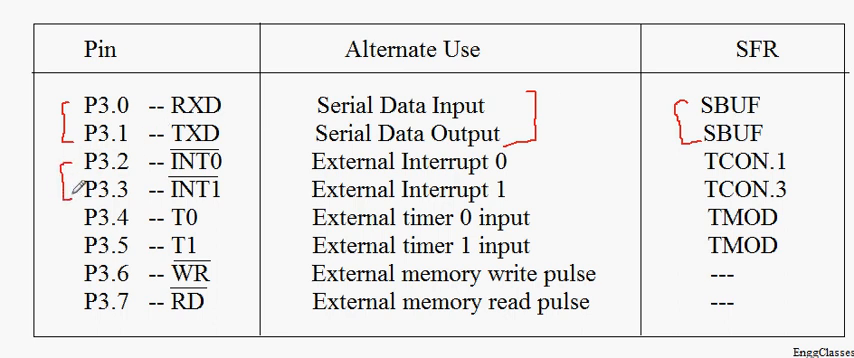
{"action": "mouse_move", "coordinate": [530, 150]}
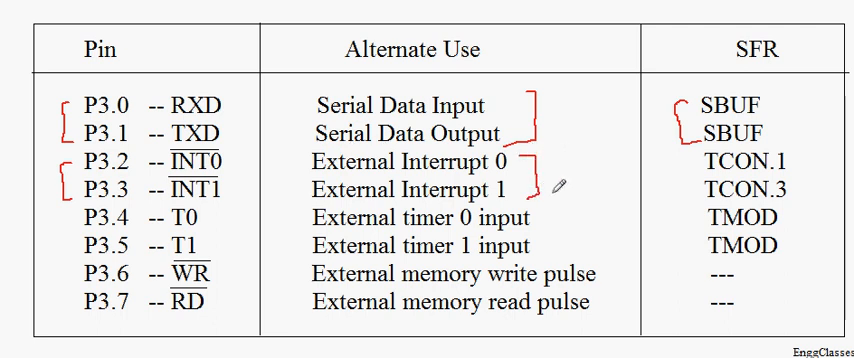
{"action": "mouse_move", "coordinate": [675, 173]}
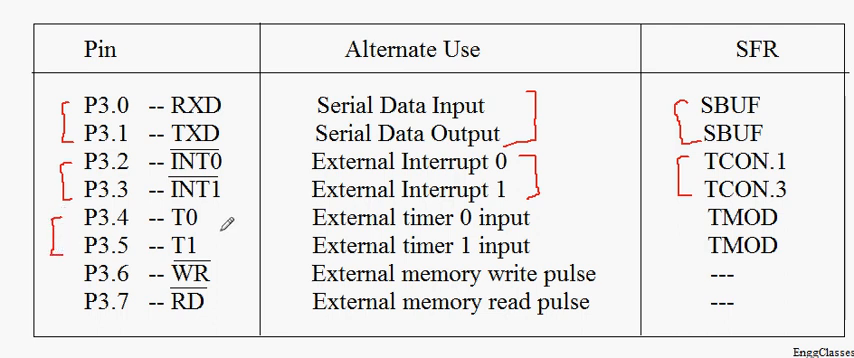
{"action": "mouse_move", "coordinate": [550, 208]}
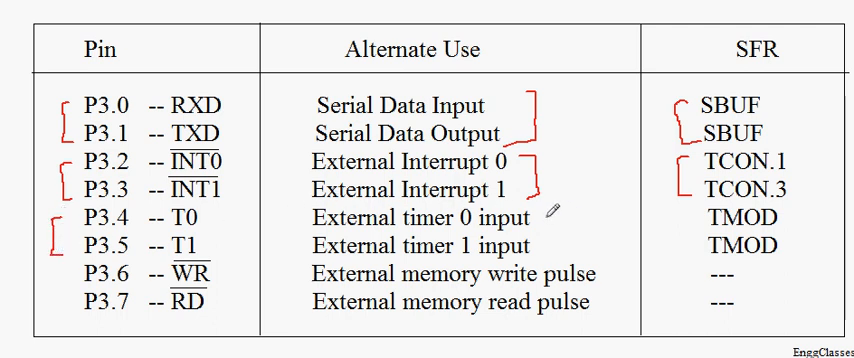